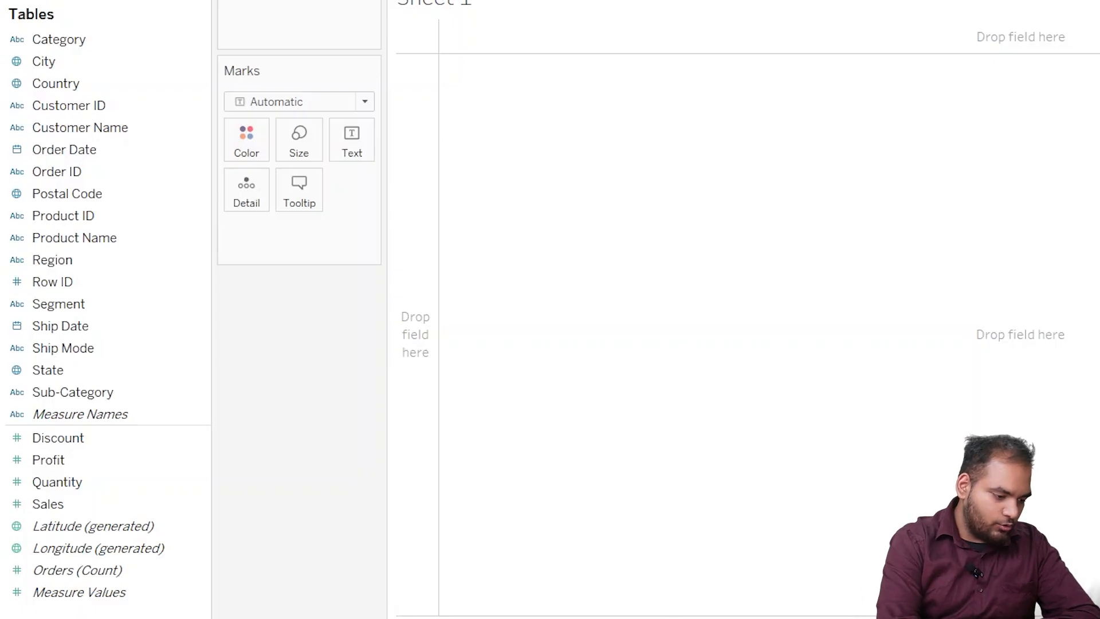
- Create a String parameter named Search Product with allowable values set to All
left_click(52, 260)
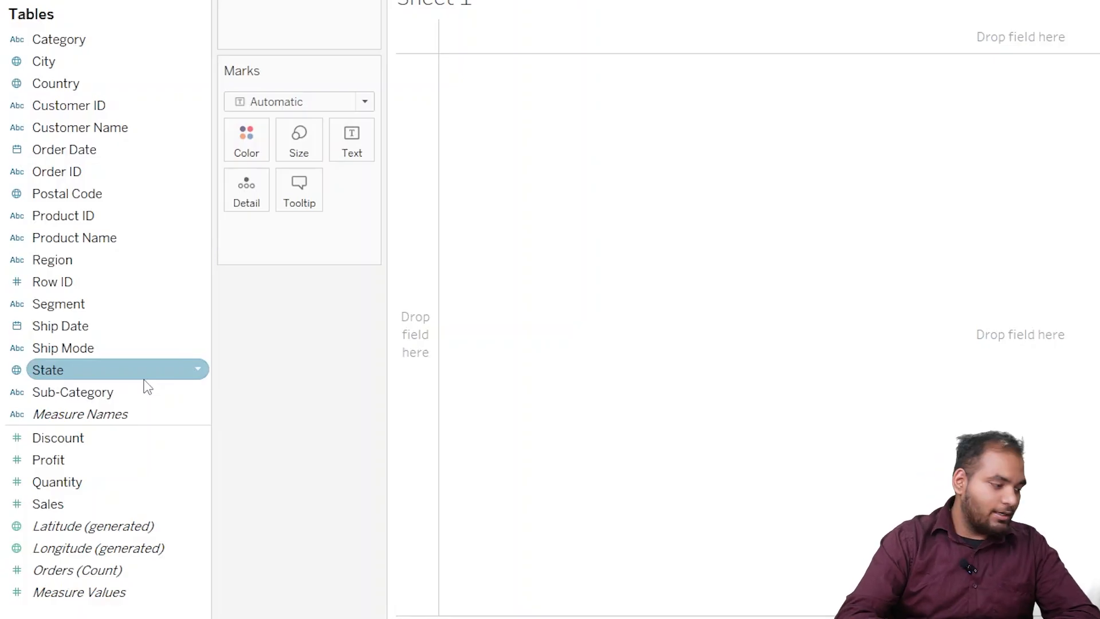
right_click(58, 303)
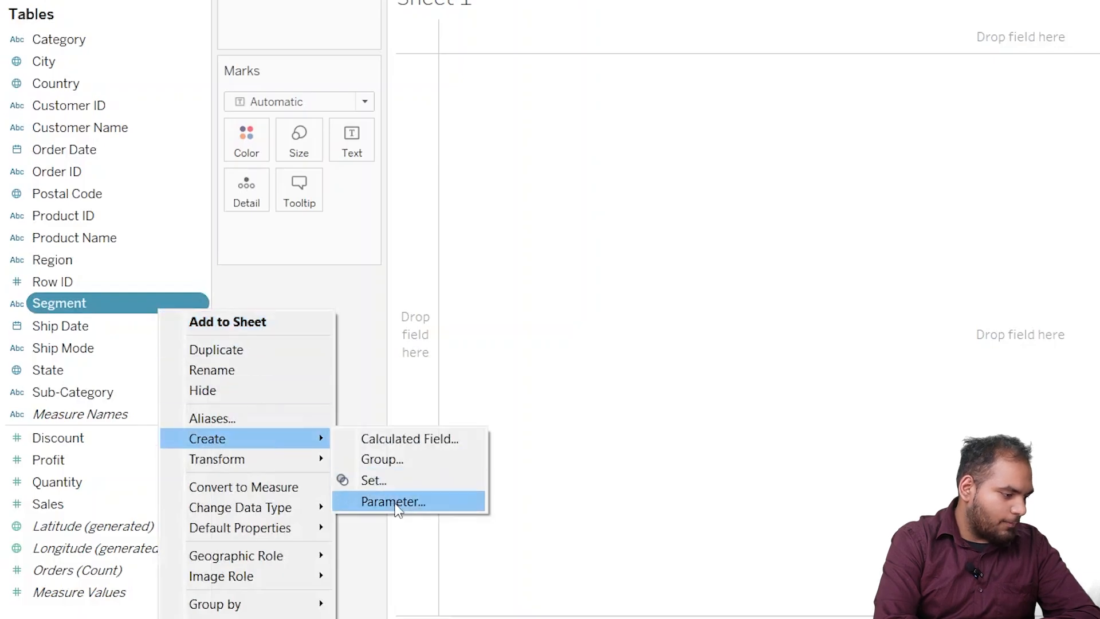
left_click(393, 502)
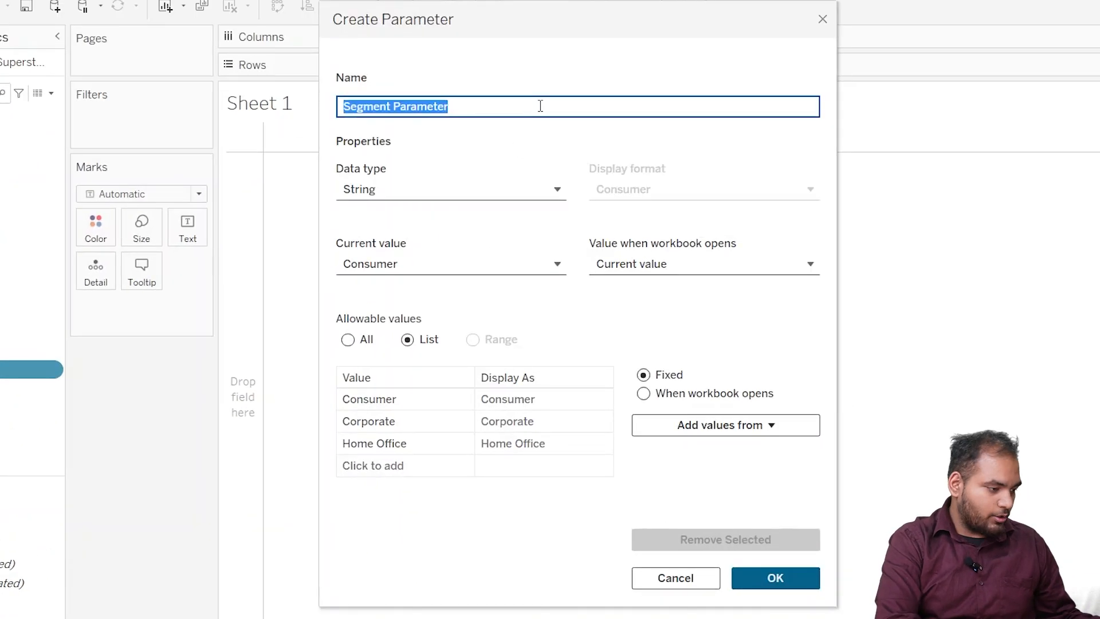
type("Search Product")
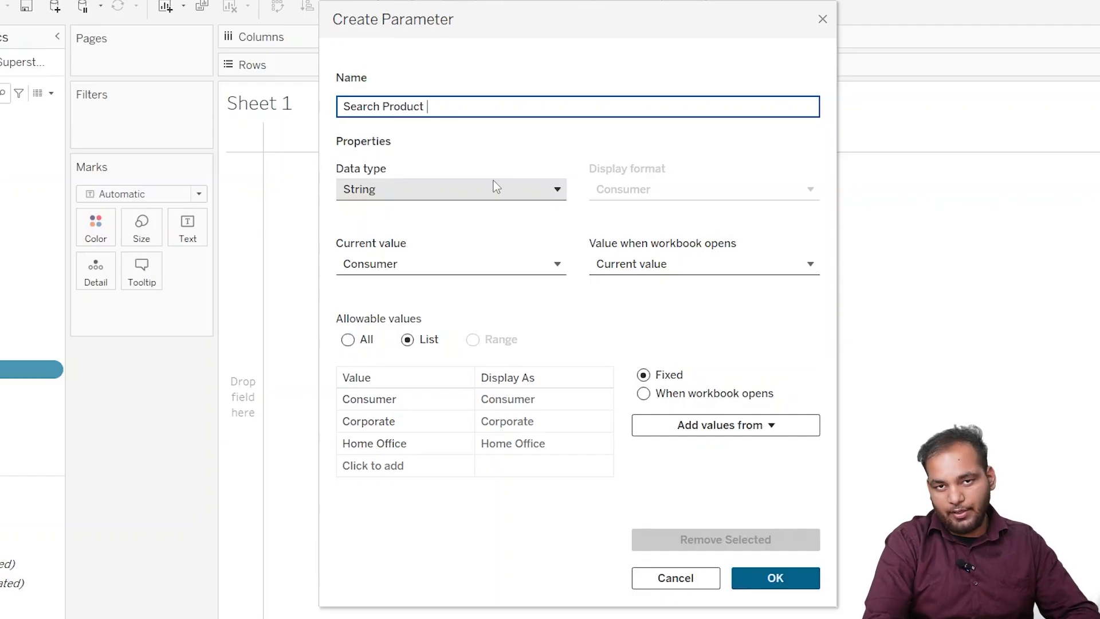
left_click(450, 189)
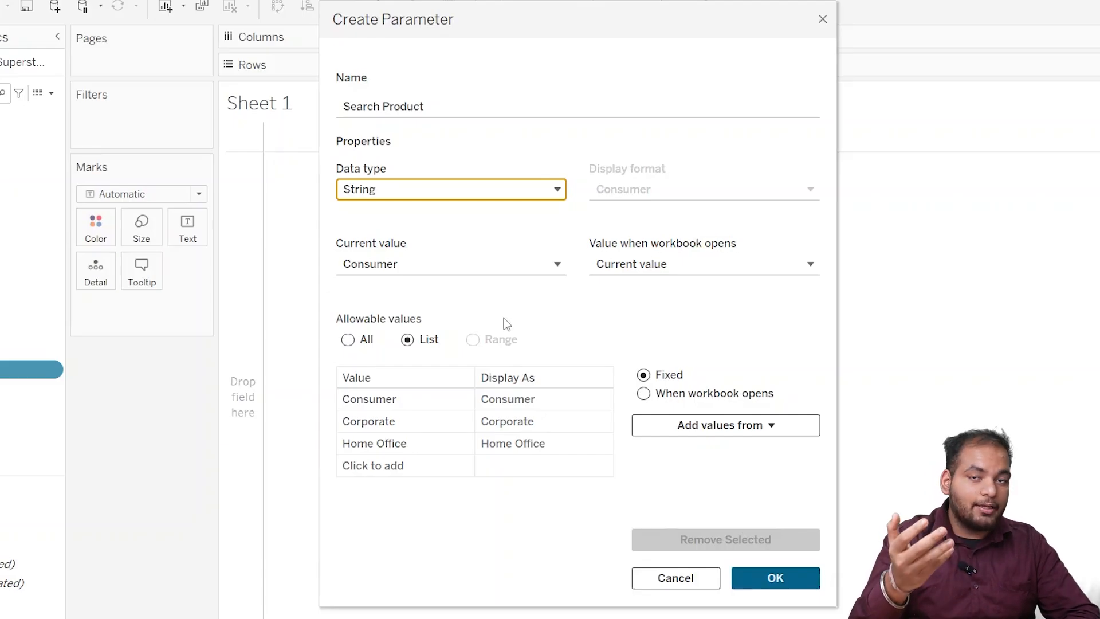
mouse_move(385, 334)
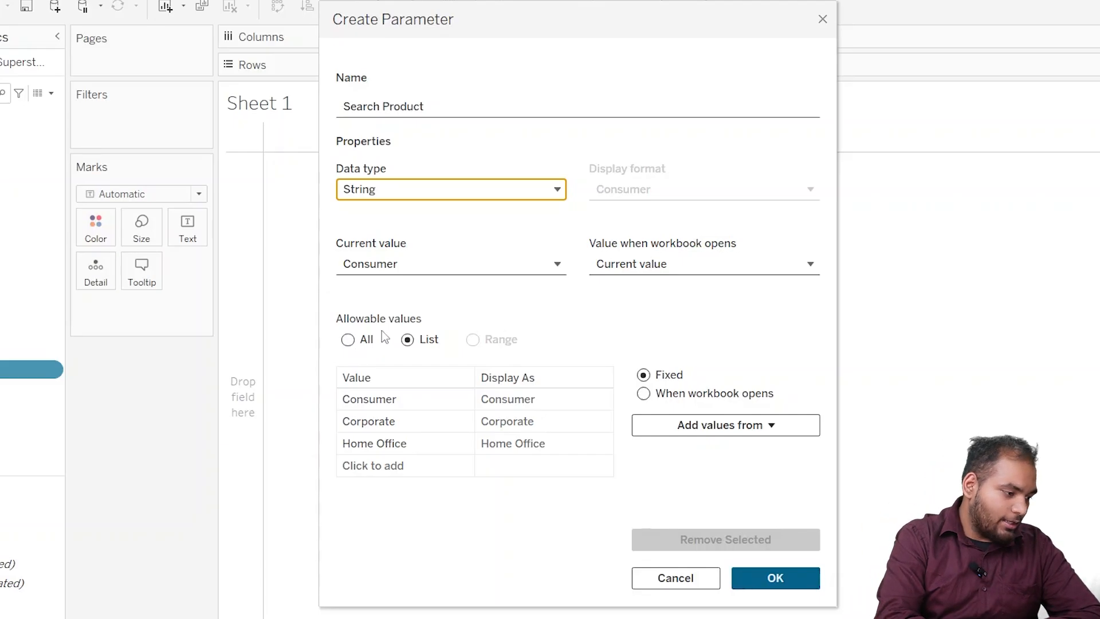
left_click(347, 339)
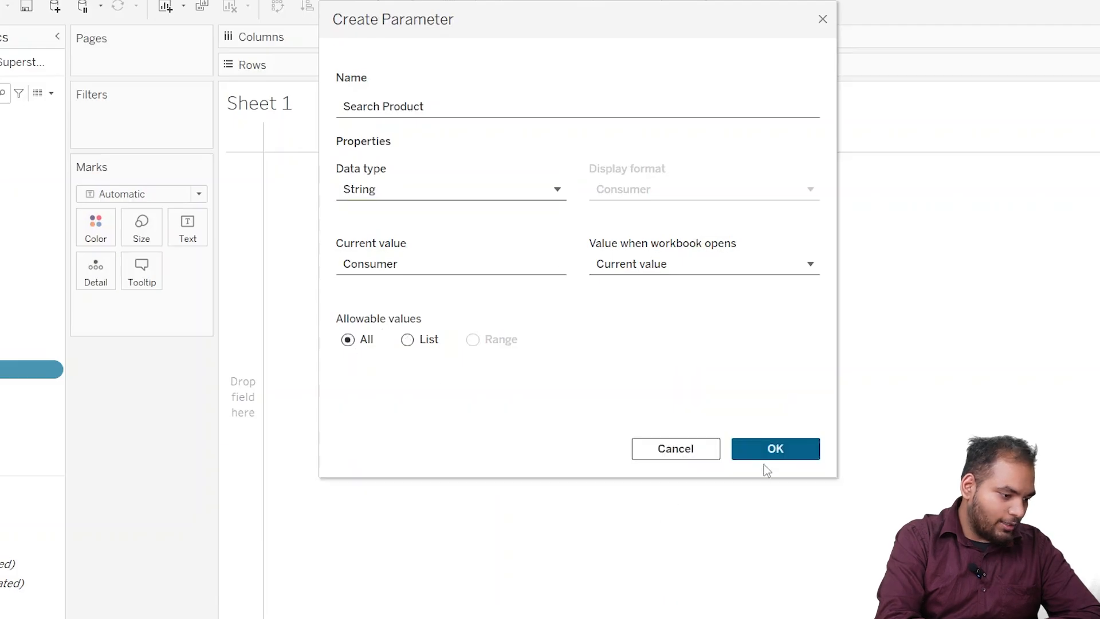
left_click(774, 447)
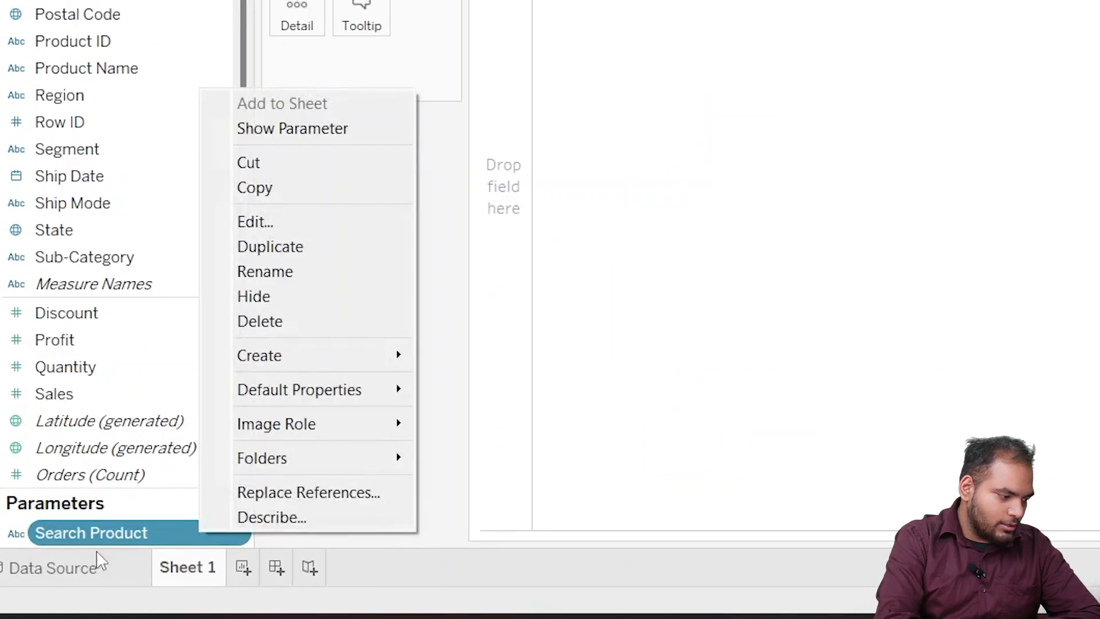
mouse_move(400, 554)
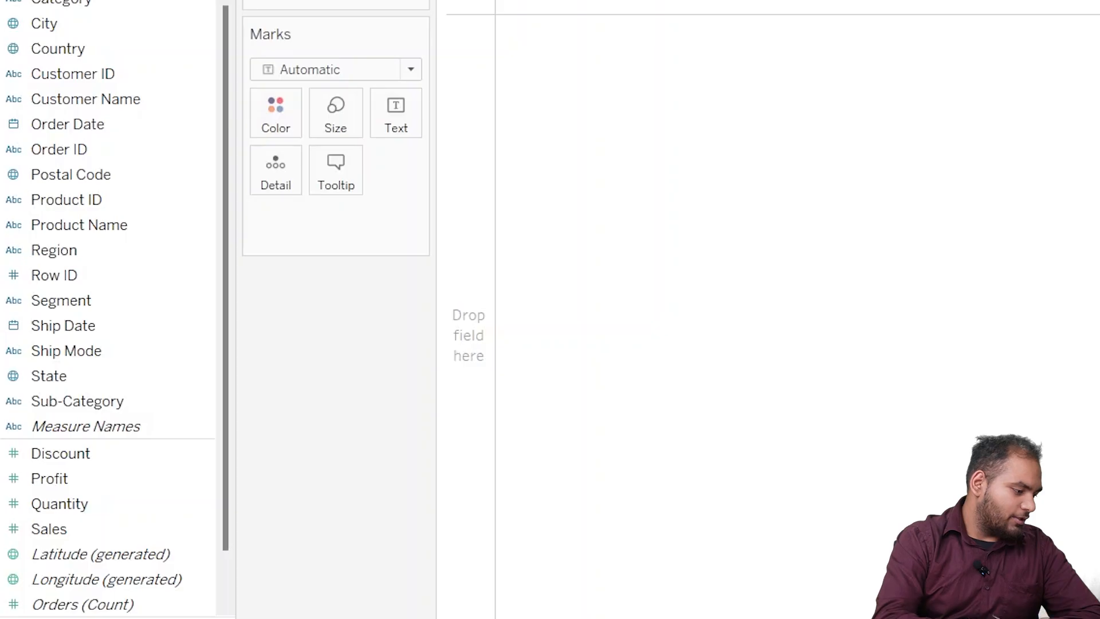
- Start a new calculated field from Profit and name it Product Search Filter
right_click(49, 478)
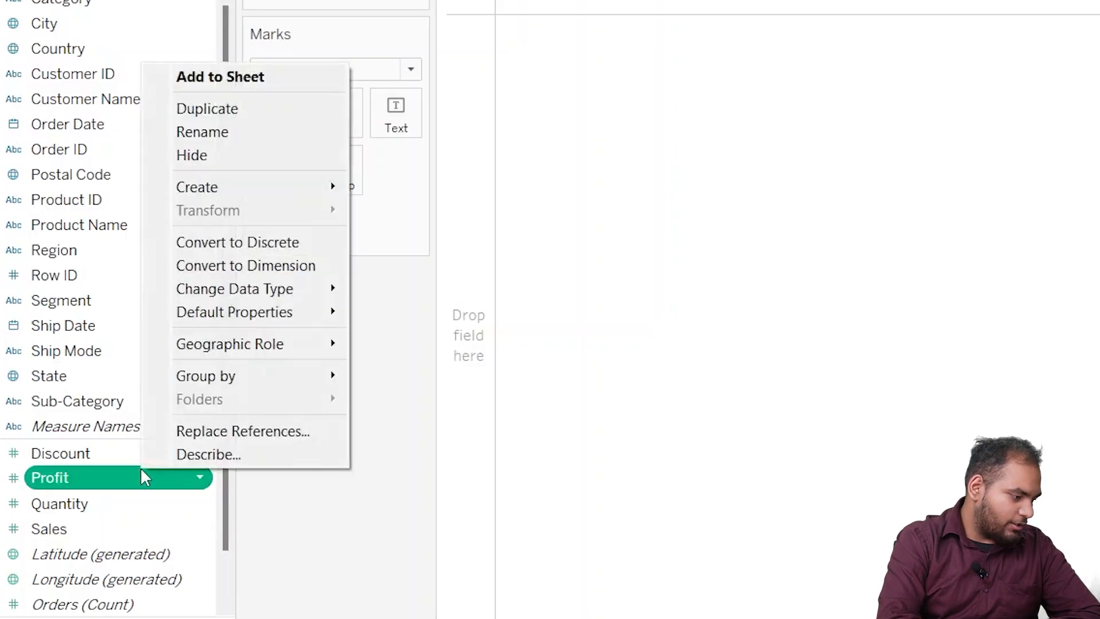
mouse_move(195, 187)
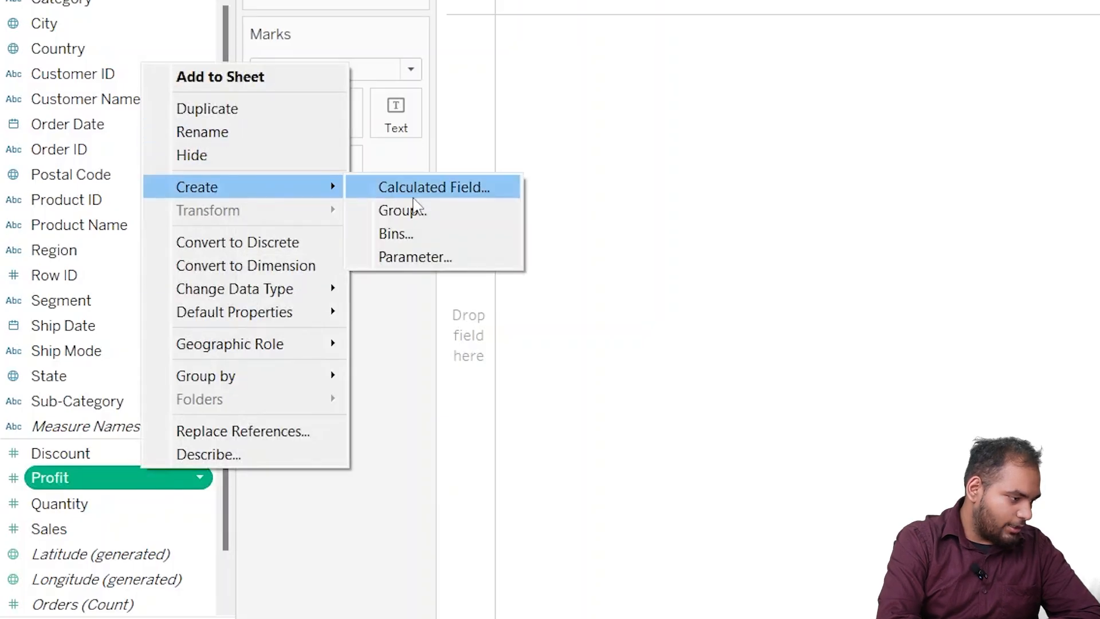
left_click(434, 186)
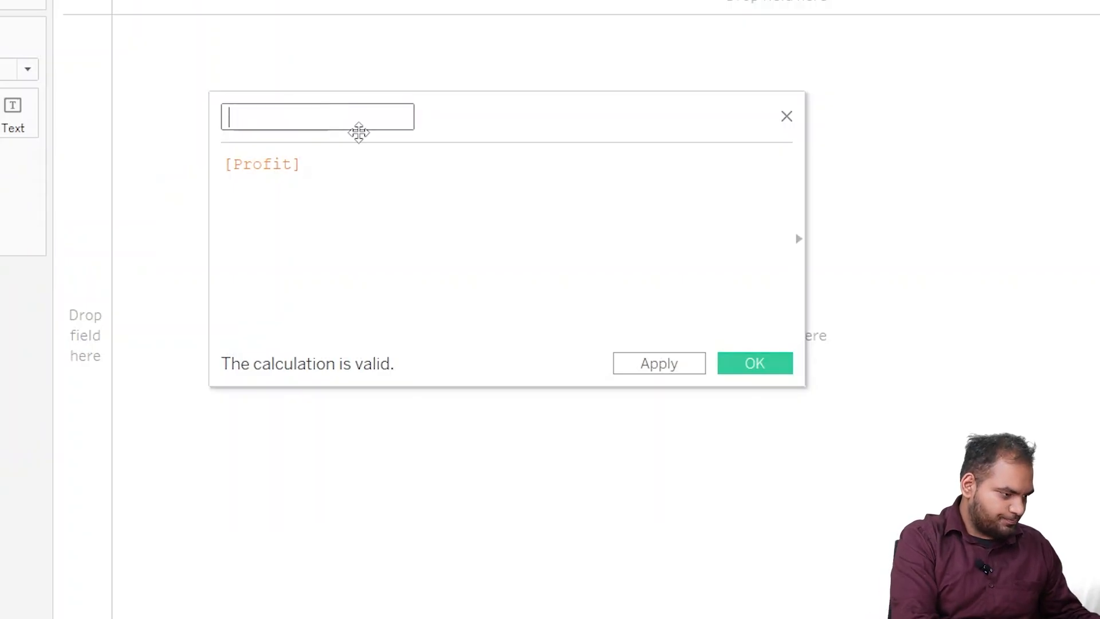
type("Product")
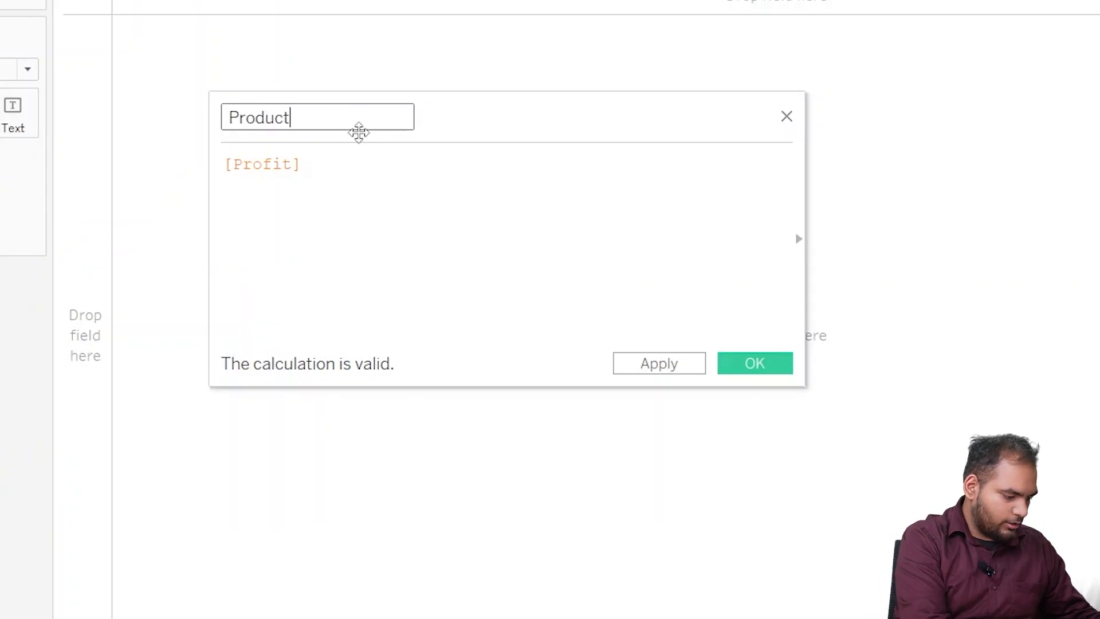
type("Search")
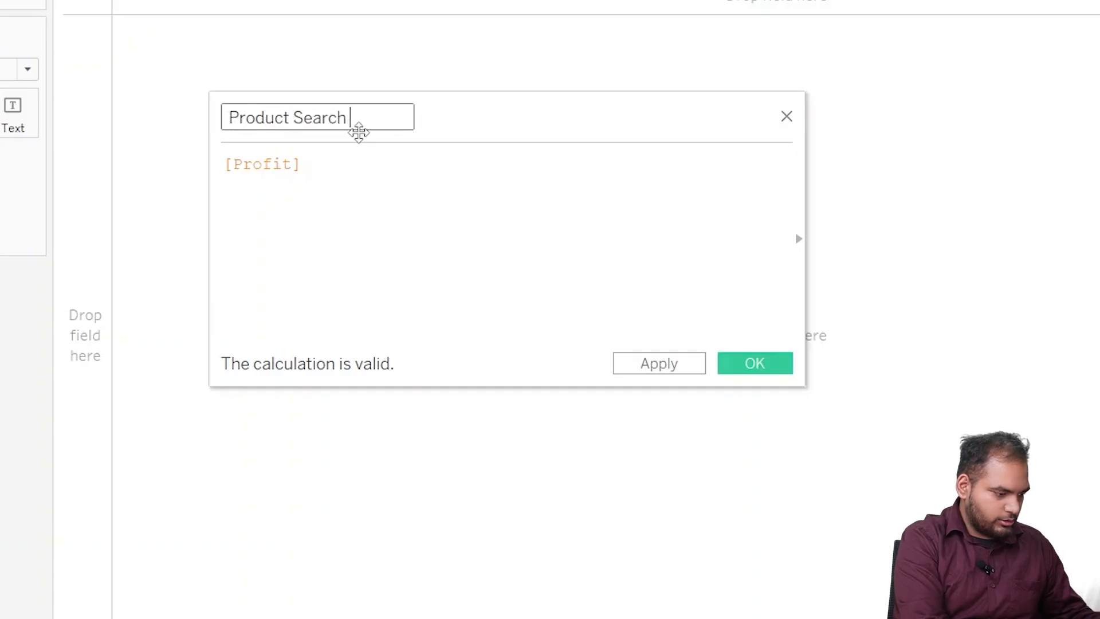
type("Filter")
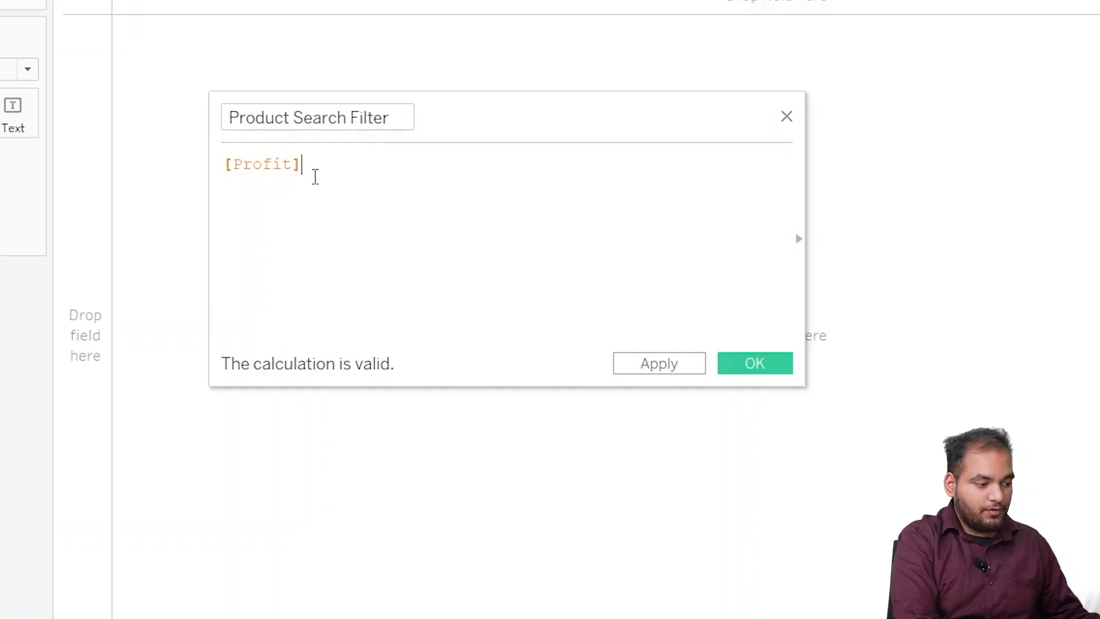
- Enter the formula CONTAINS([Product Name],[Search Product ]) and save the calculation
double_click(261, 163)
type("CONTAINS (")
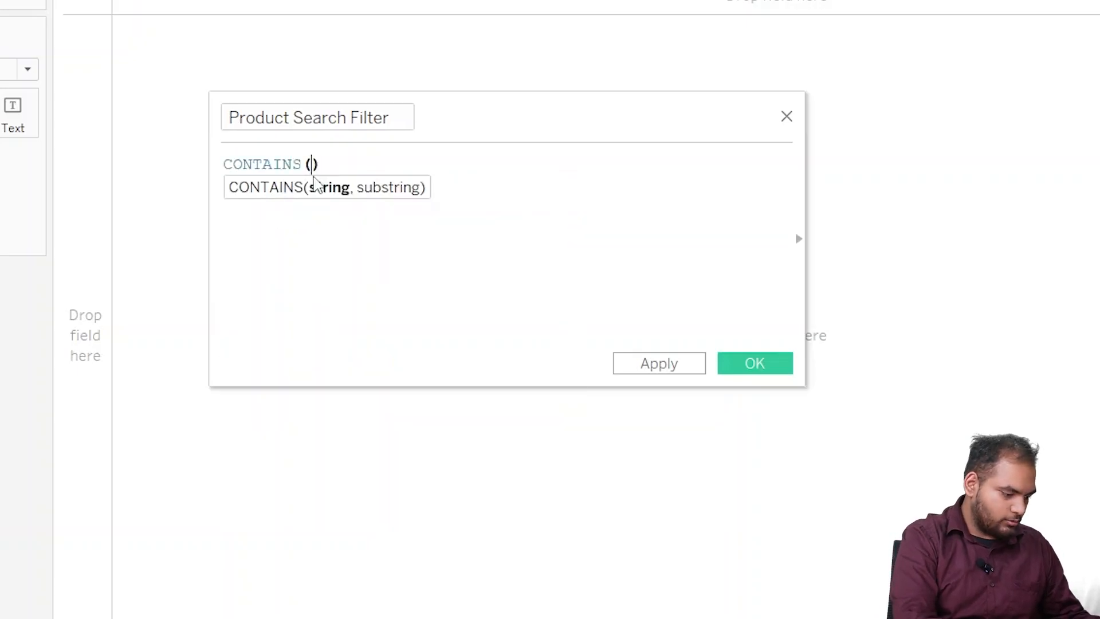
type("[Product Name]")
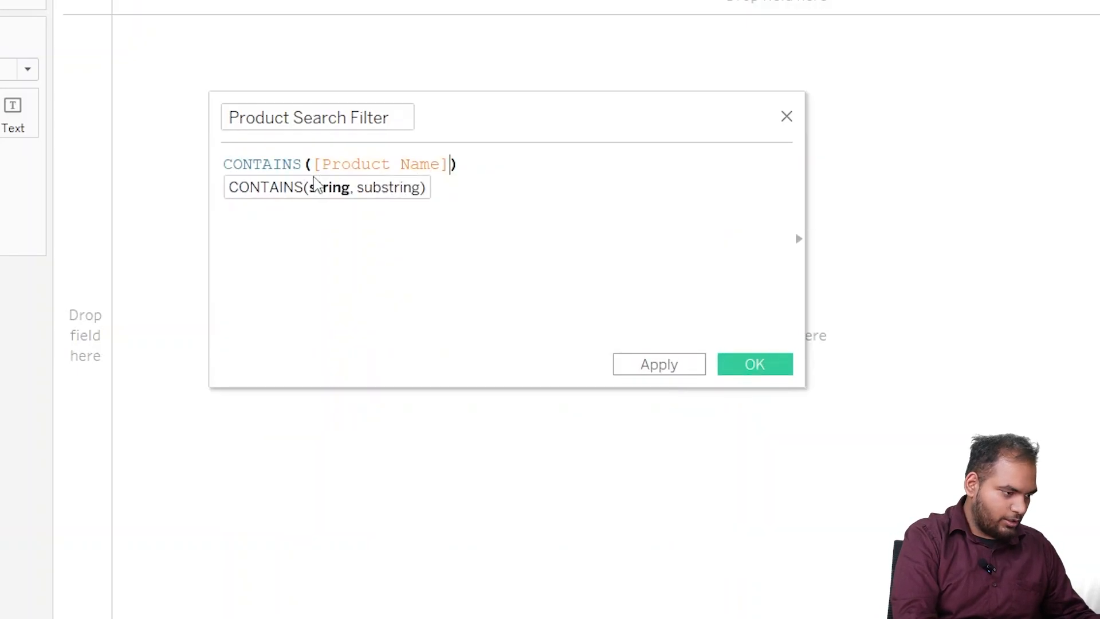
type(",")
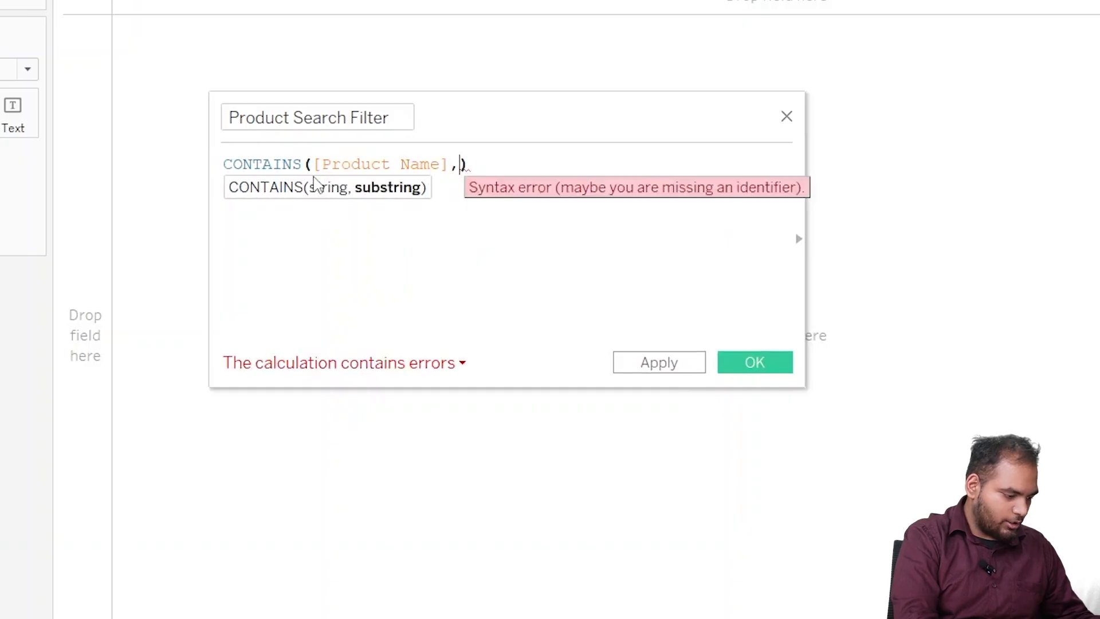
type("[Search Product ]")
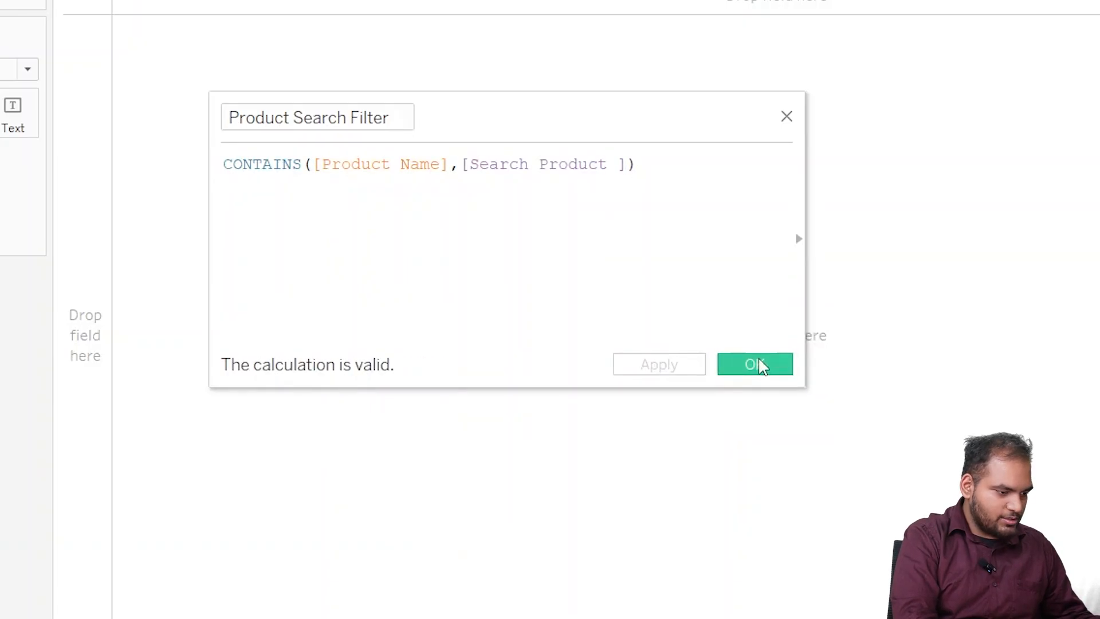
left_click(754, 364)
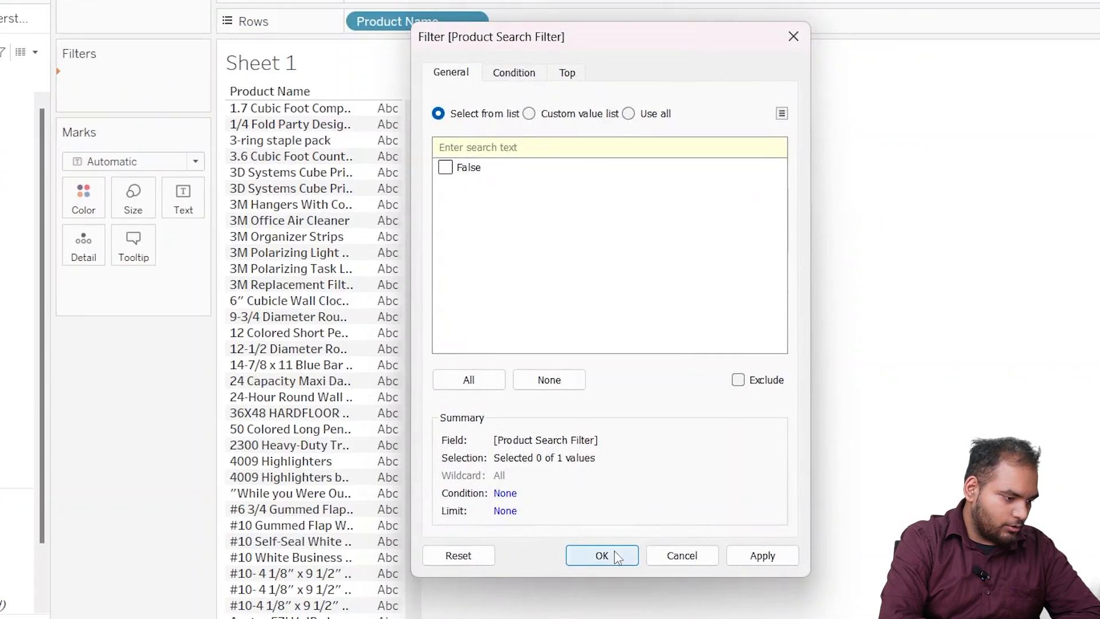
- Apply Product Search Filter on the Filters shelf, keeping only True rows
left_click(602, 554)
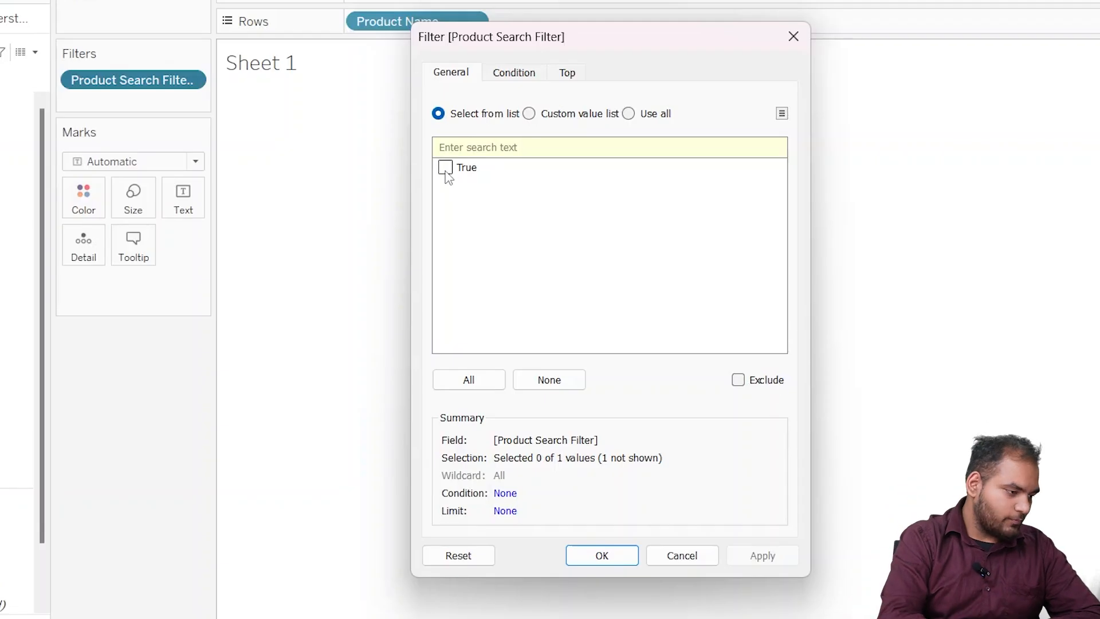
left_click(599, 554)
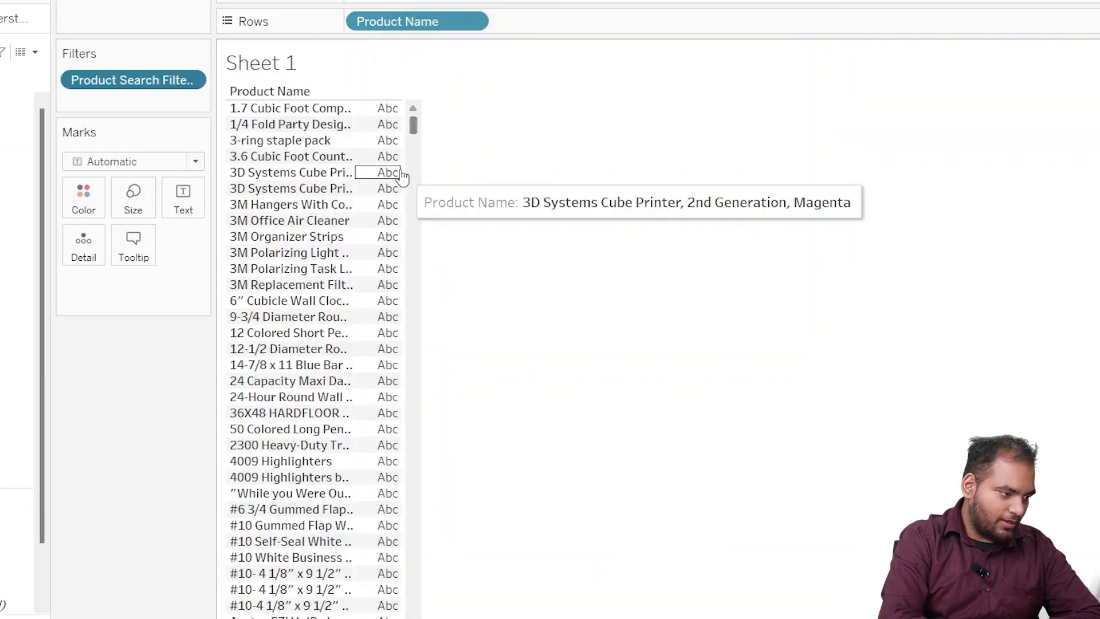
mouse_move(627, 159)
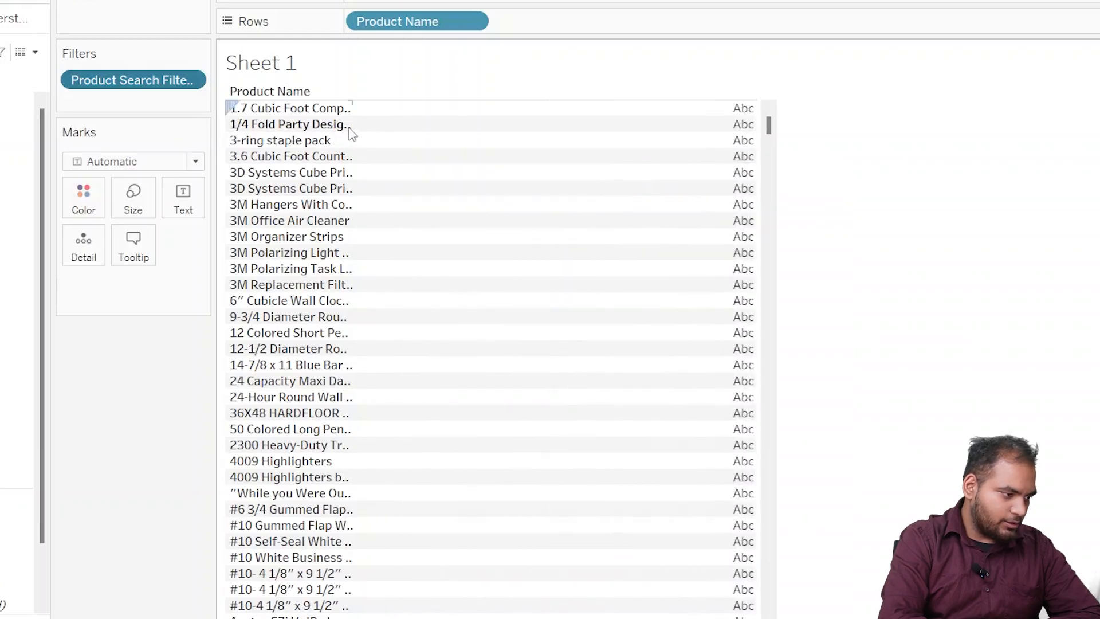
mouse_move(344, 124)
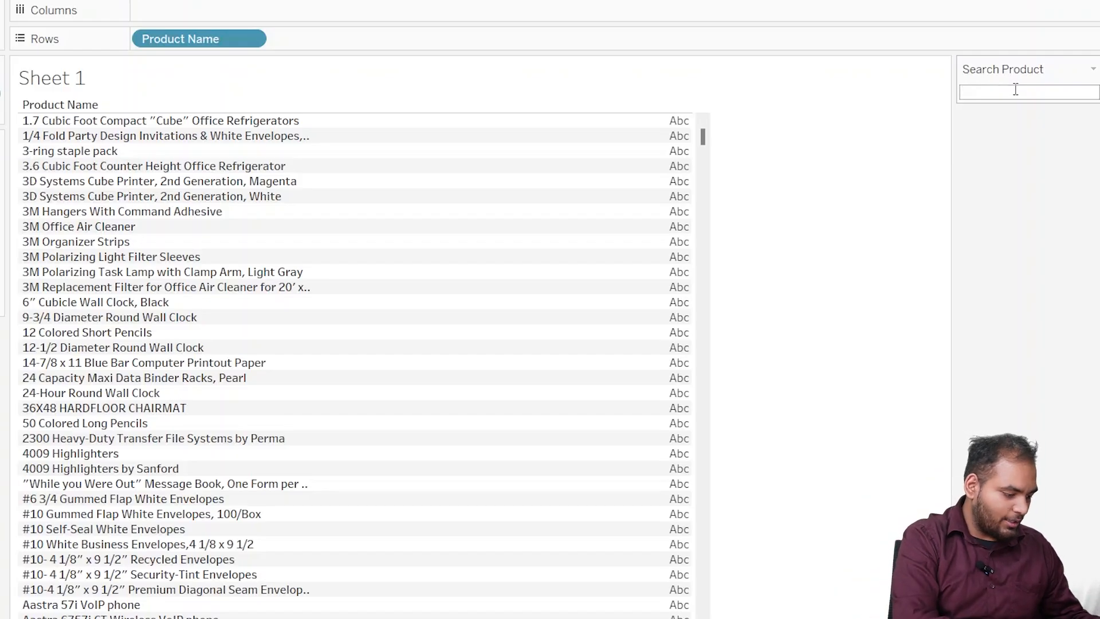
- Enter Acco 3-Hole Punch in Search Product so only that product row remains
type("Acco 3-Hole Punch")
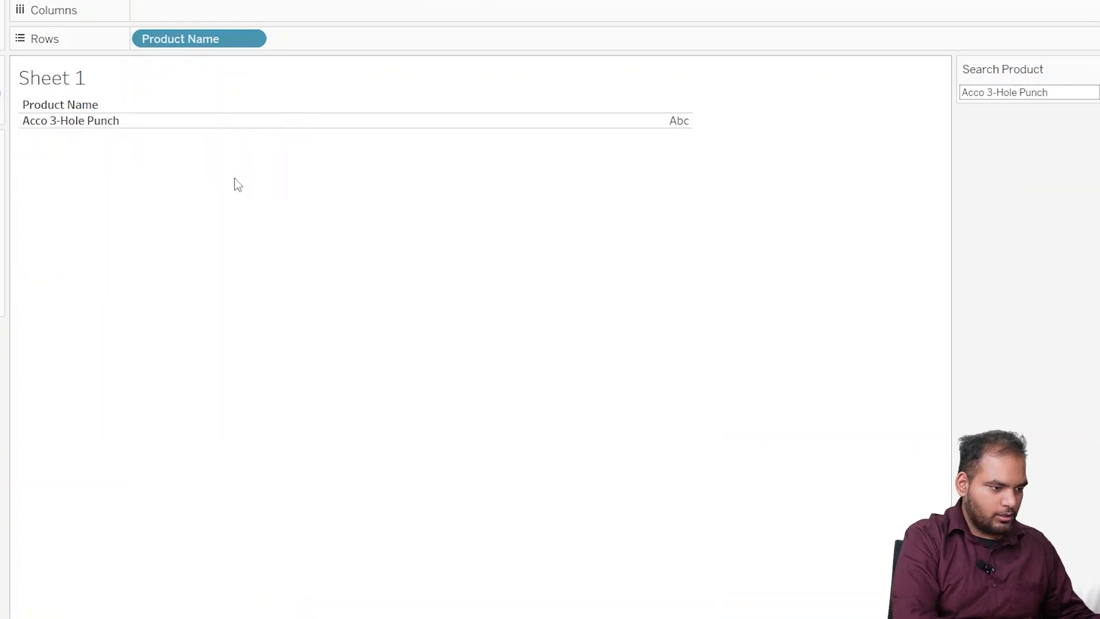
mouse_move(424, 120)
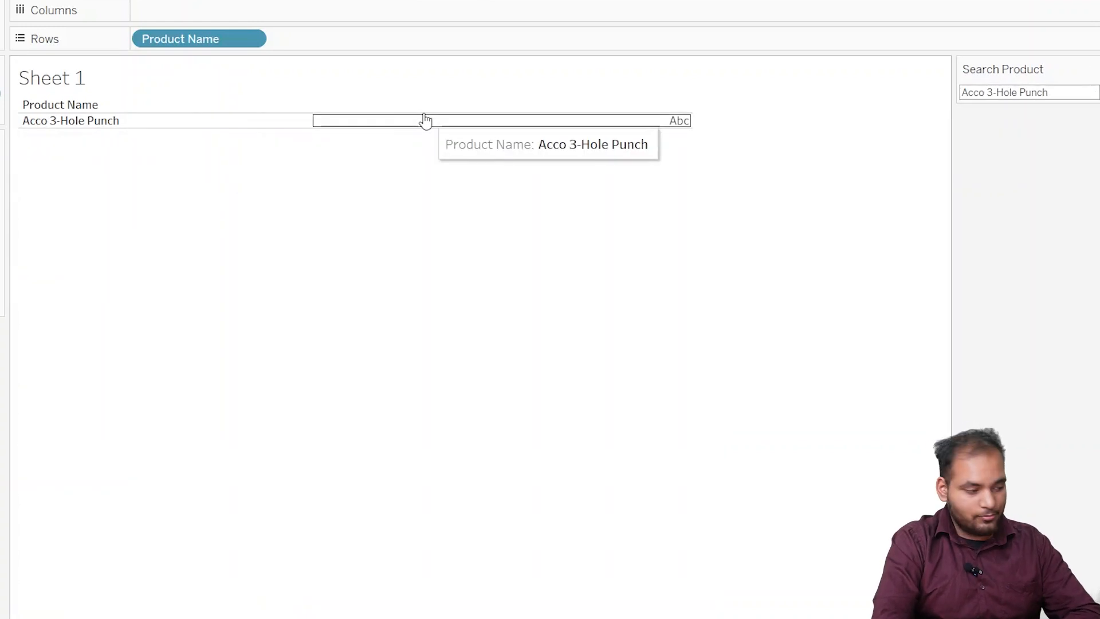